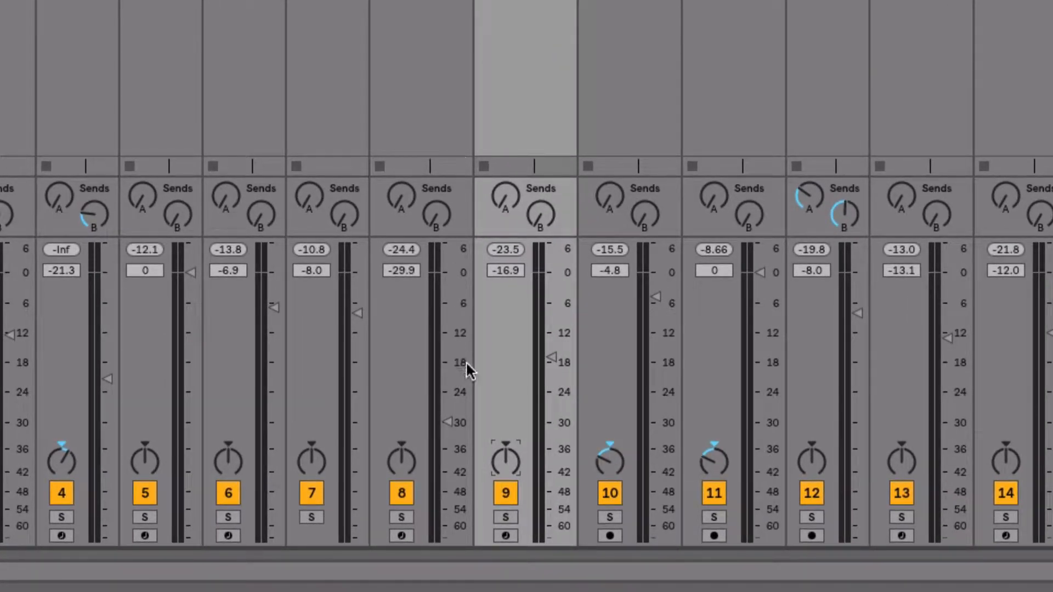
mouse_move(506, 464)
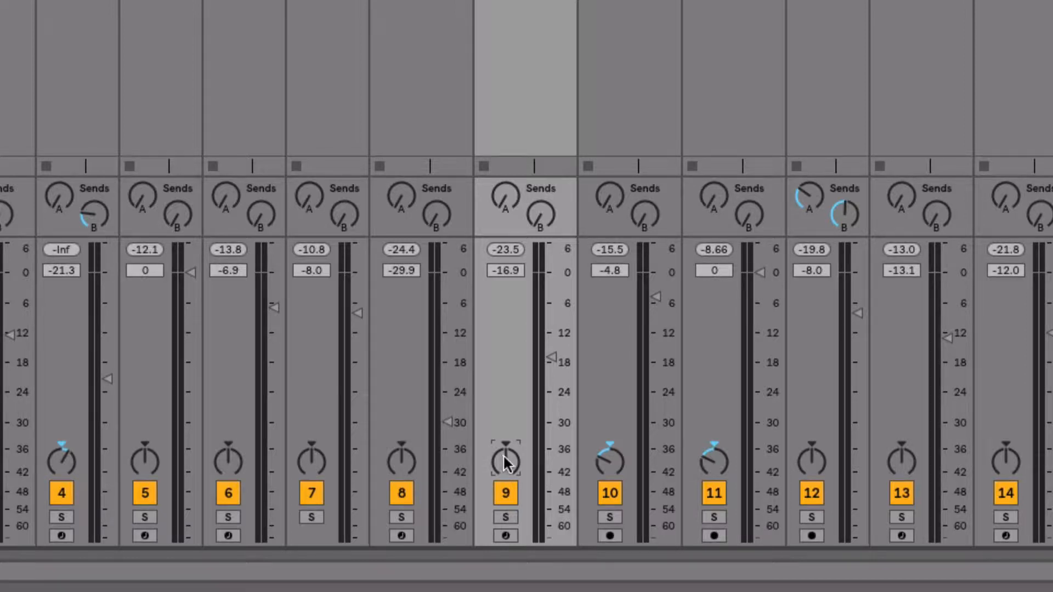
- Switch track 9 to split stereo pan and set its sliders to 34L and 35R
right_click(505, 462)
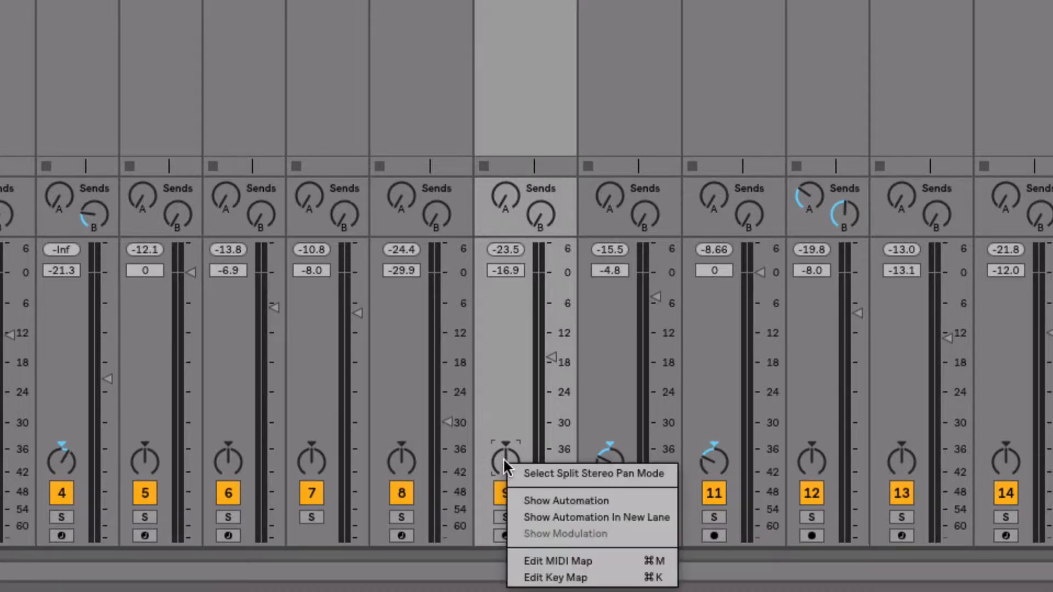
mouse_move(576, 474)
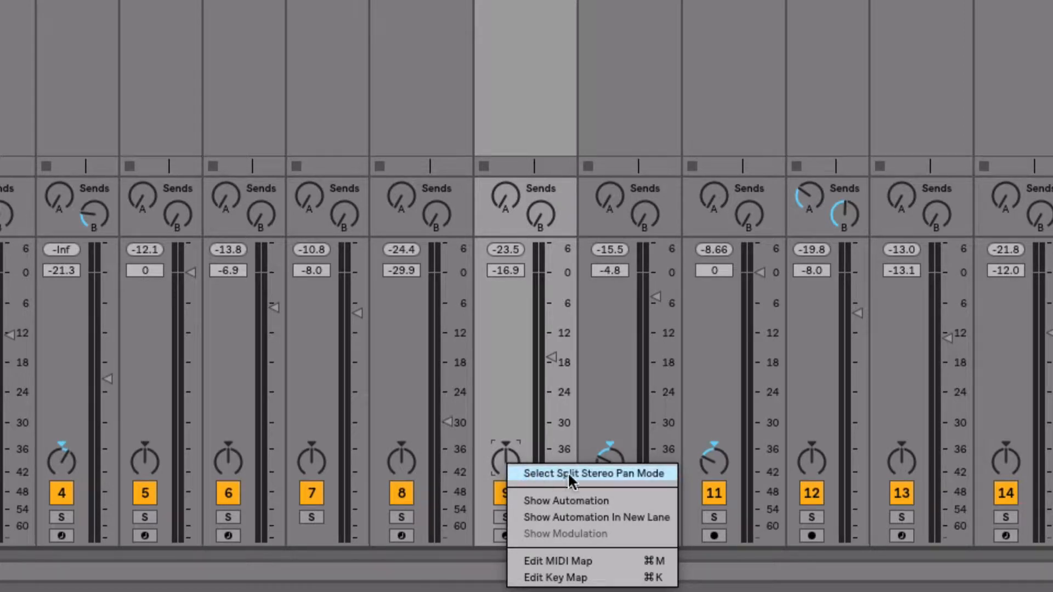
mouse_move(602, 481)
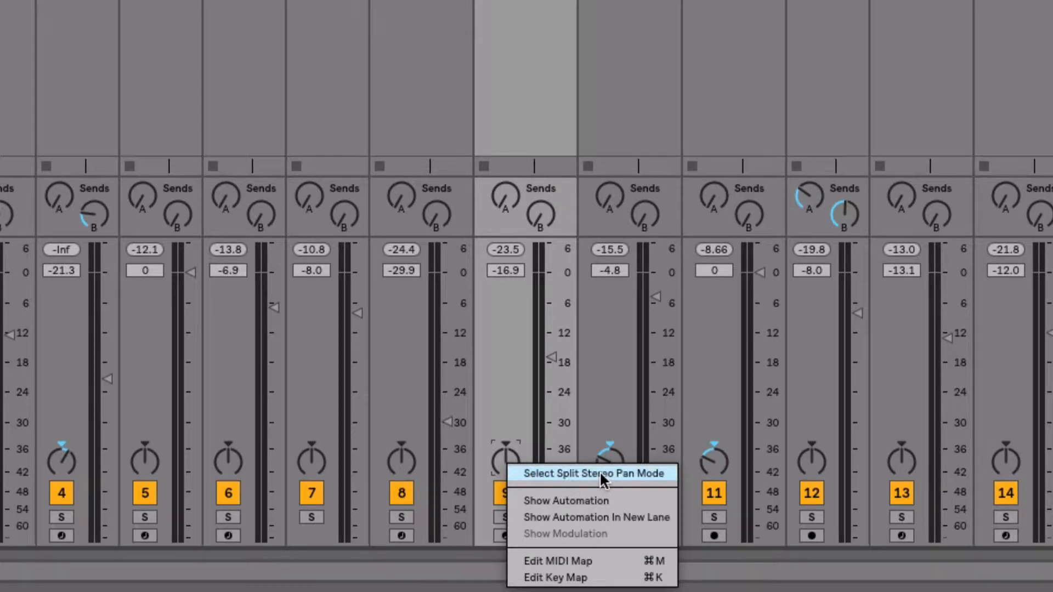
left_click(592, 474)
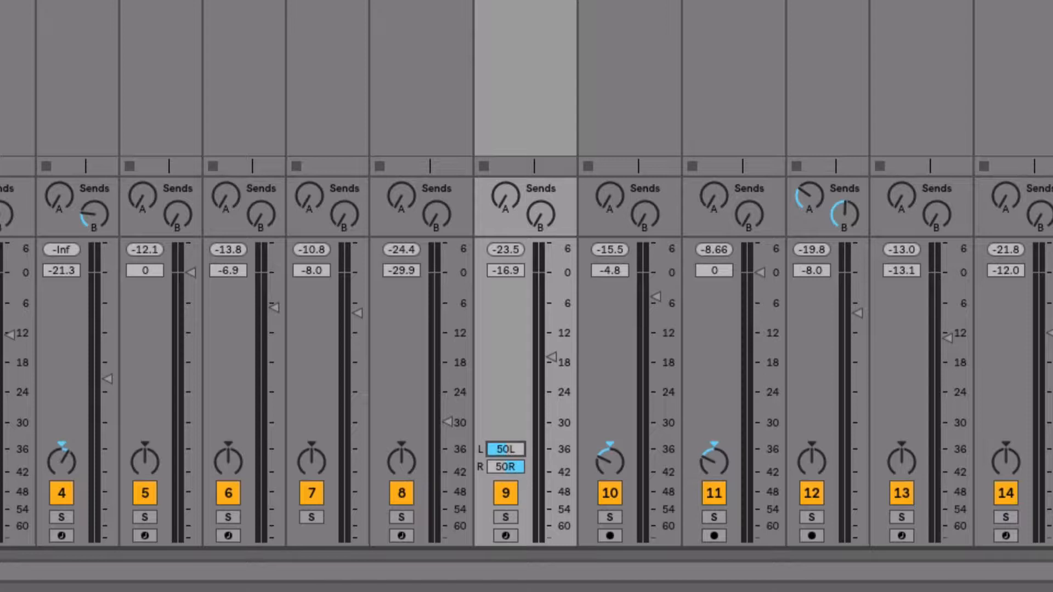
type("11")
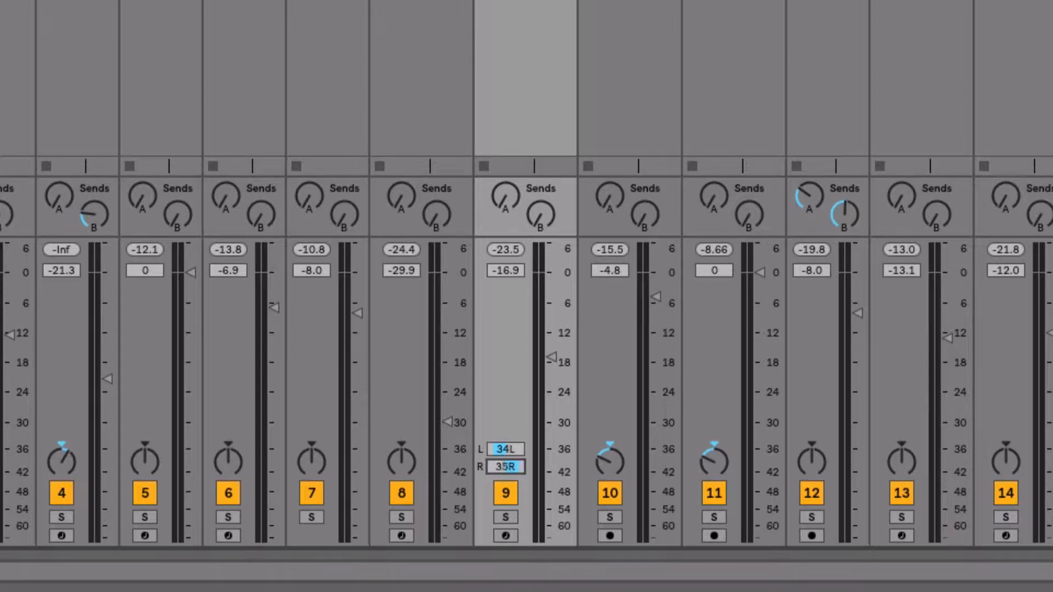
type("13")
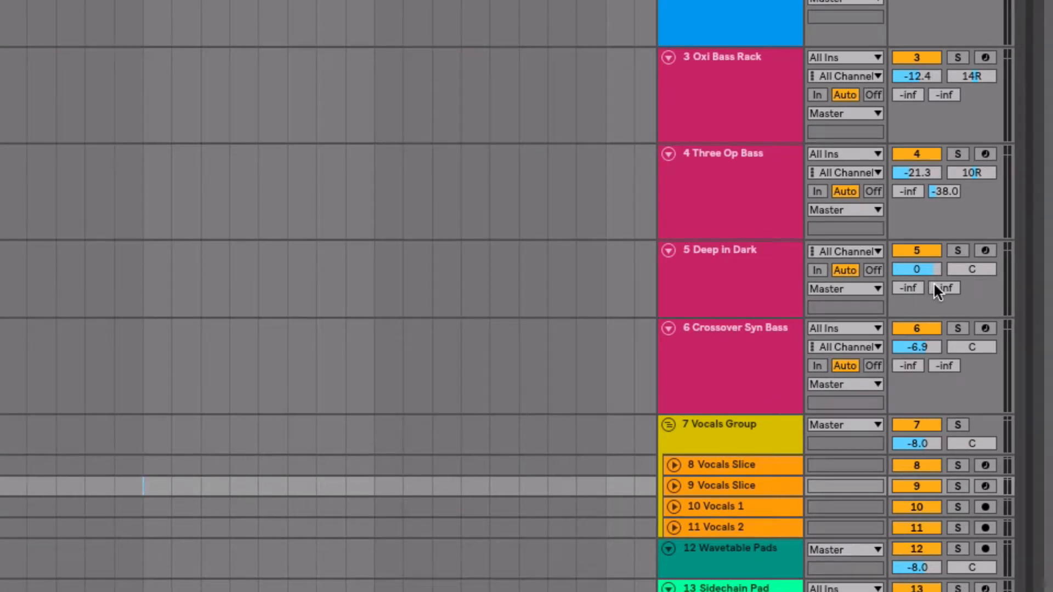
- Put Deep In Dark (track 5) into split stereo pan mode, with sliders at 50L/50R
right_click(944, 287)
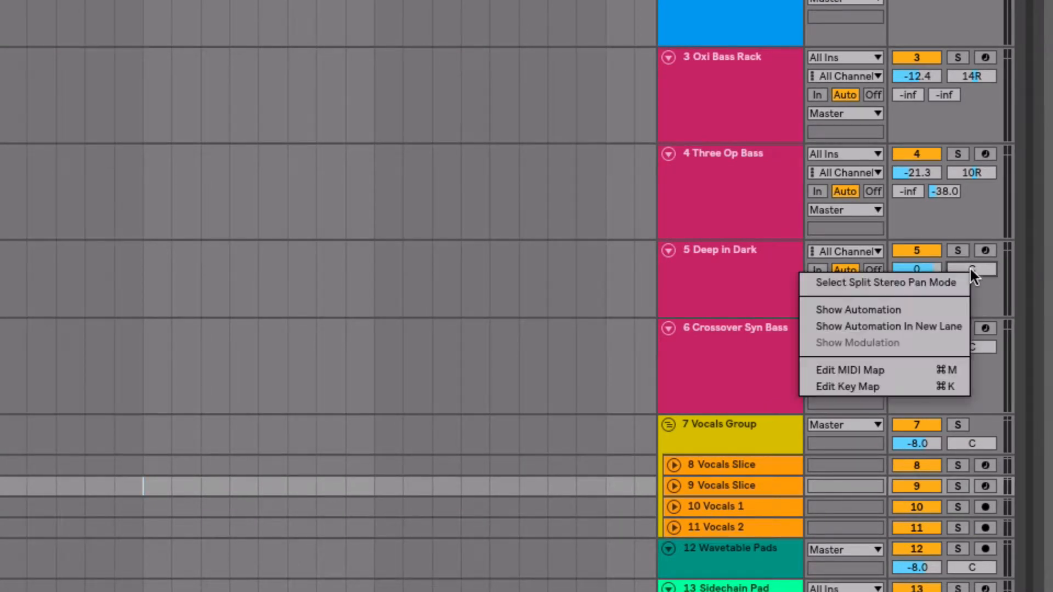
left_click(884, 282)
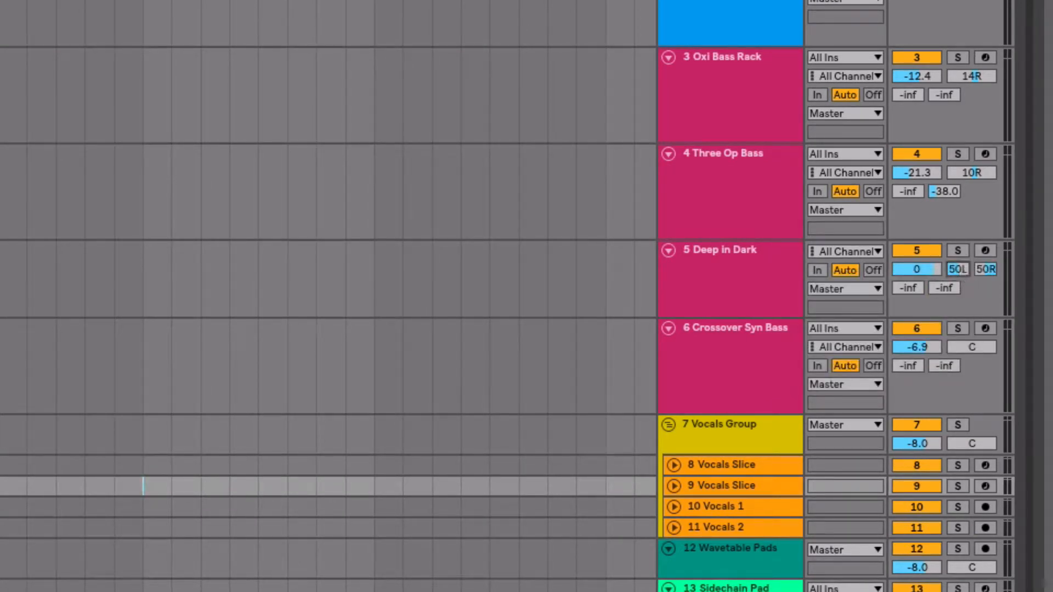
left_click_drag(957, 270, 957, 285)
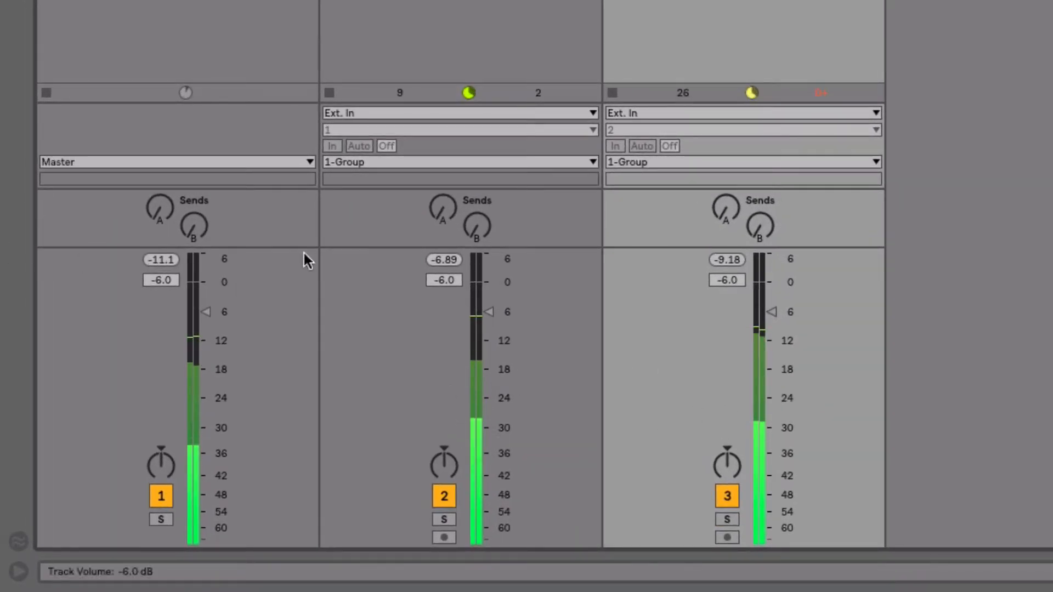
- Pan tracks 2 and 3, then adjust the group track's pan, ending at 50R
left_click(443, 464)
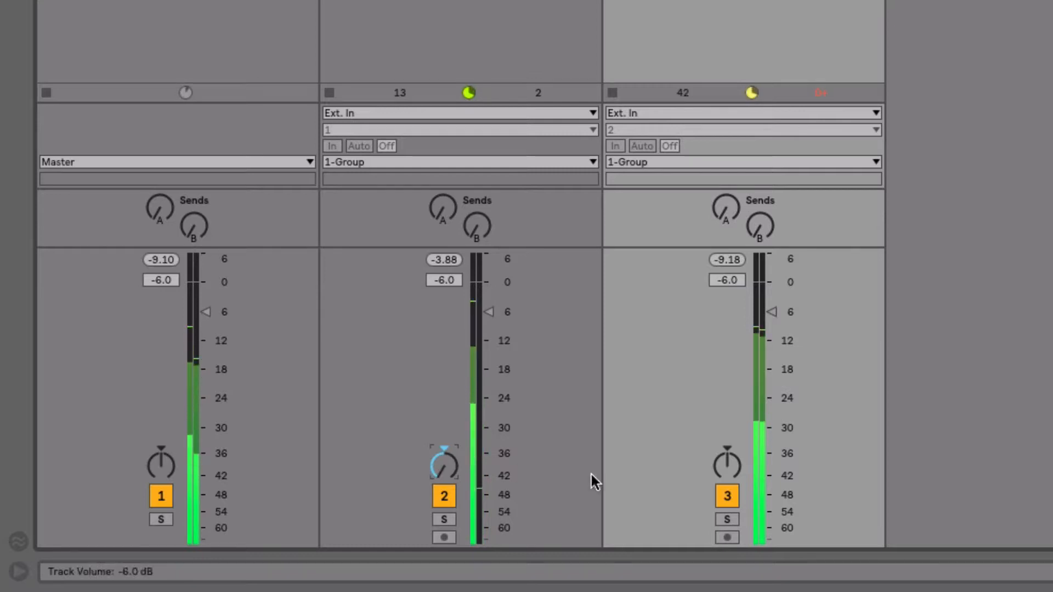
left_click_drag(727, 464, 727, 443)
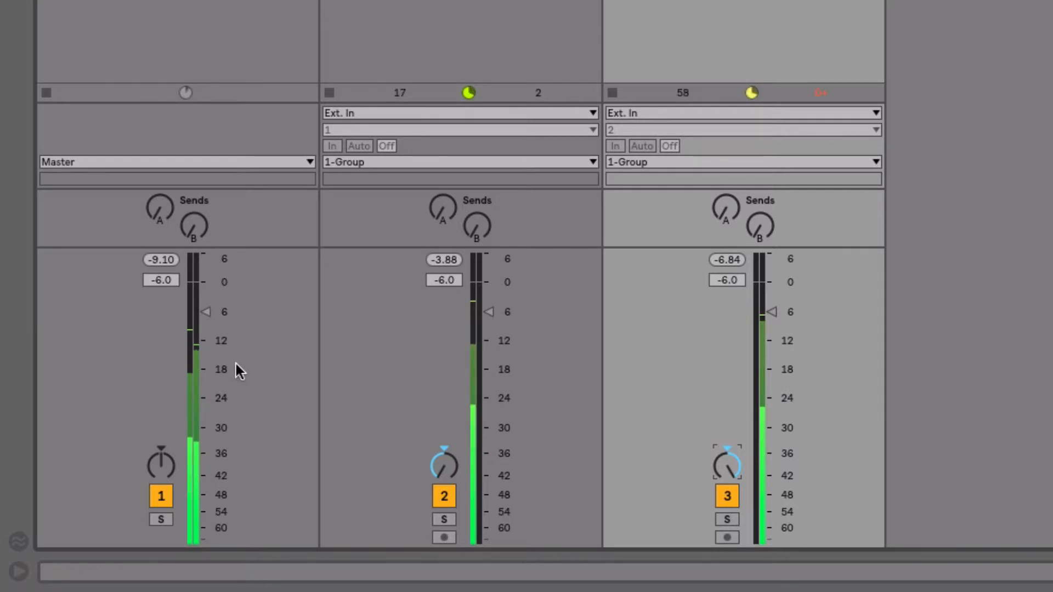
mouse_move(137, 190)
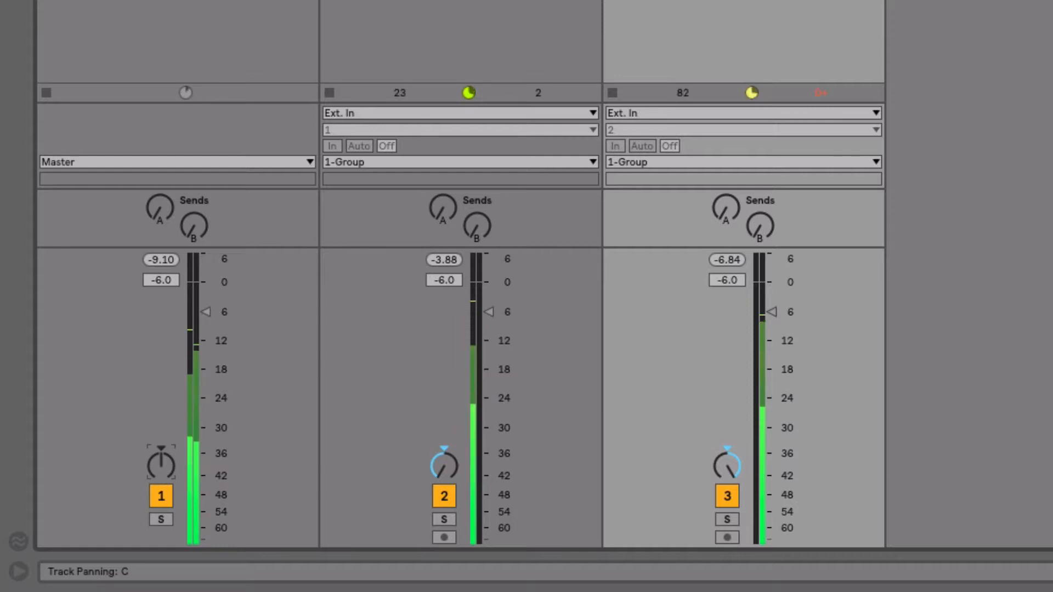
left_click_drag(160, 462, 160, 443)
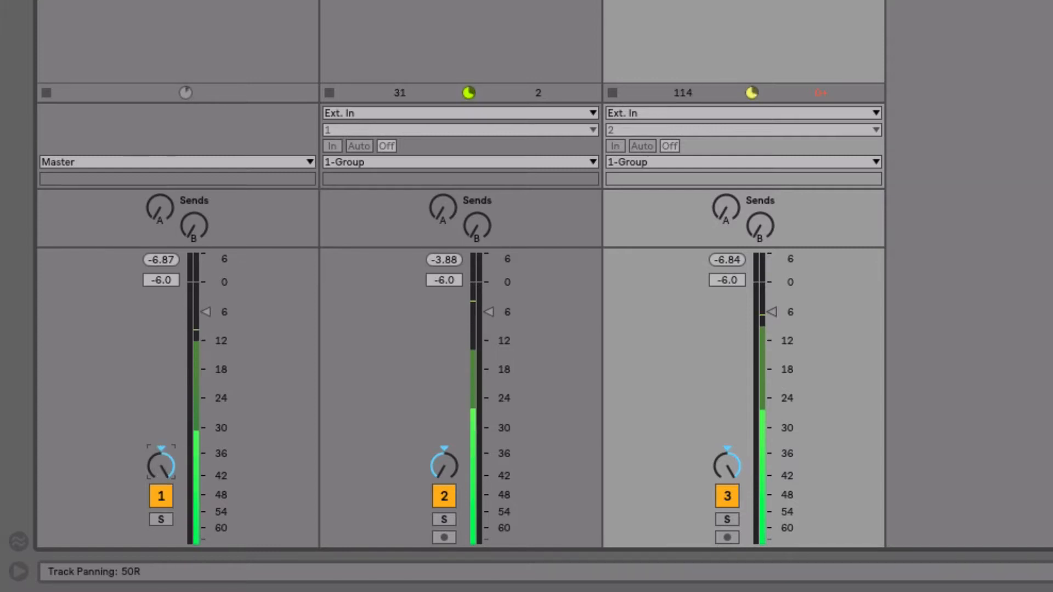
left_click_drag(161, 464, 147, 463)
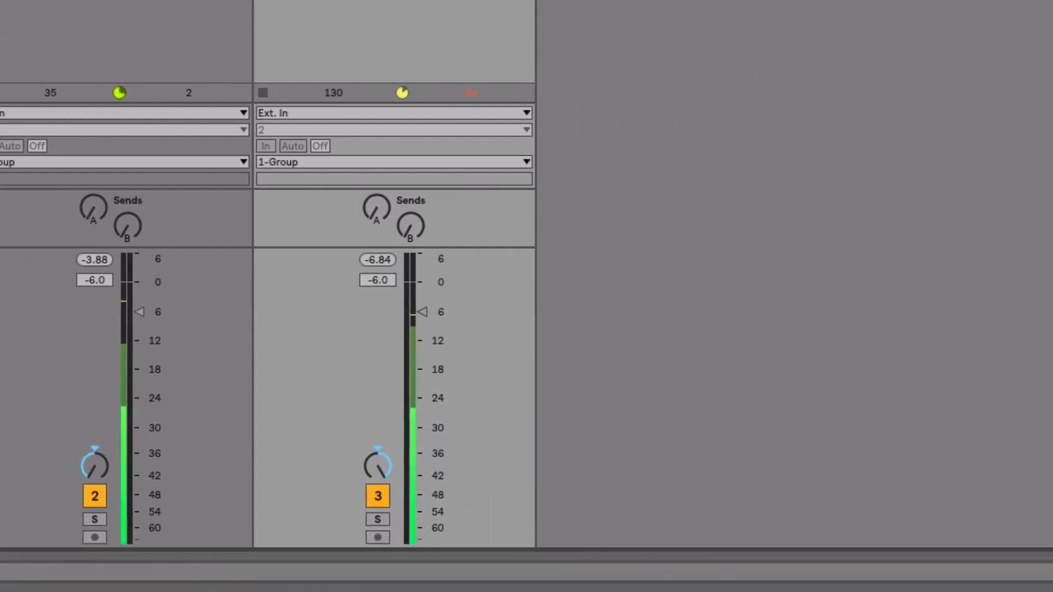
- Switch the group track (track 1) to split stereo pan, reading 50L and 50R
scroll("right", 3)
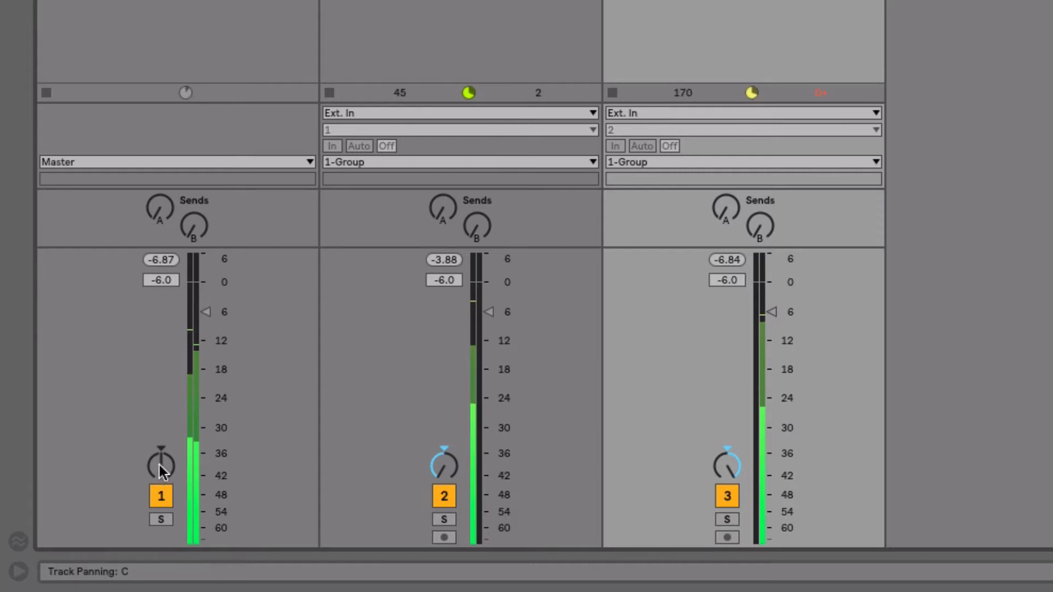
right_click(161, 464)
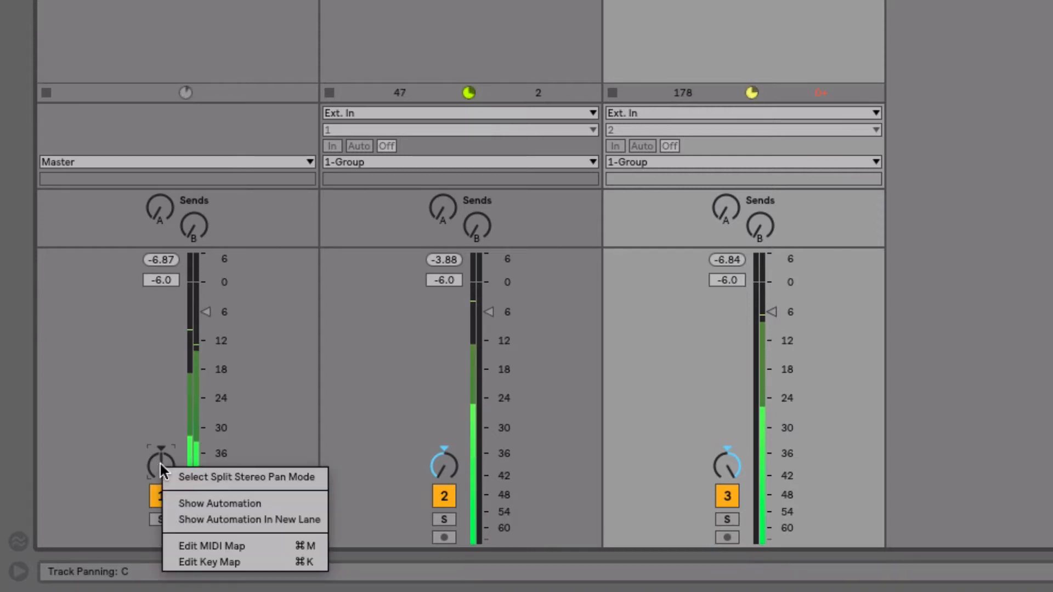
mouse_move(215, 476)
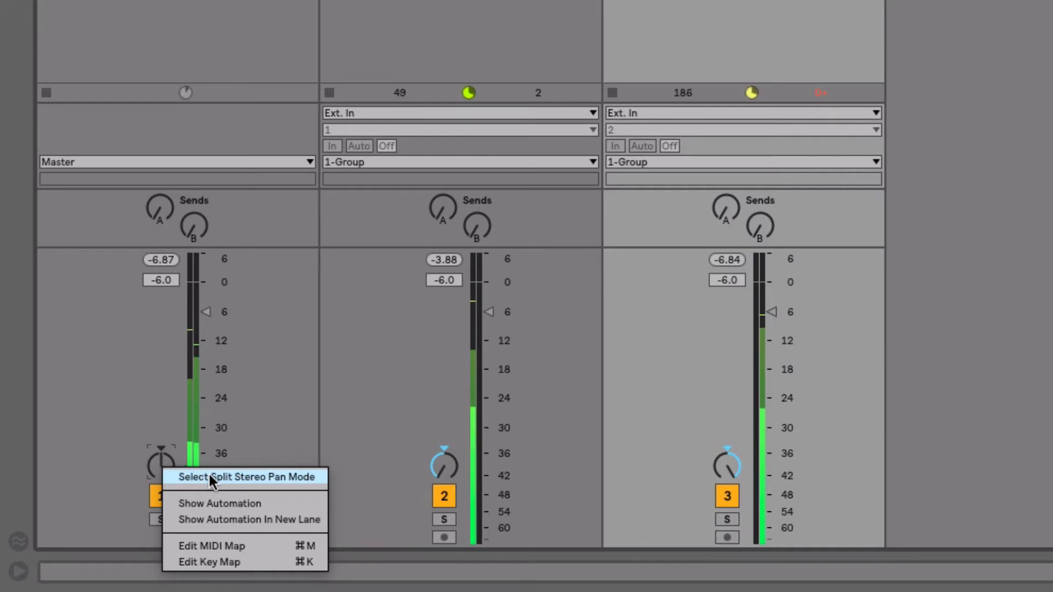
left_click(246, 477)
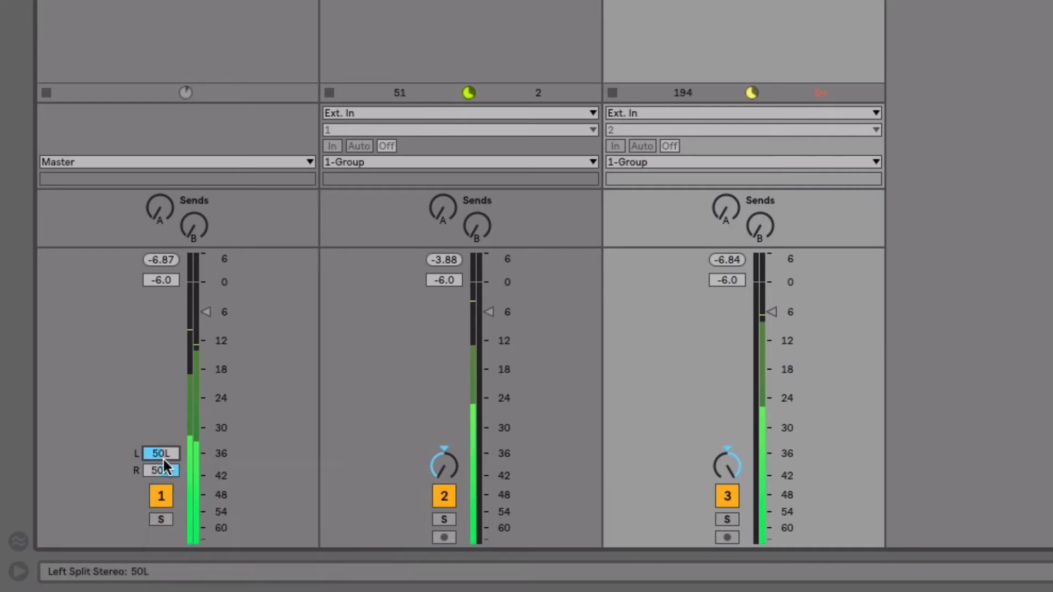